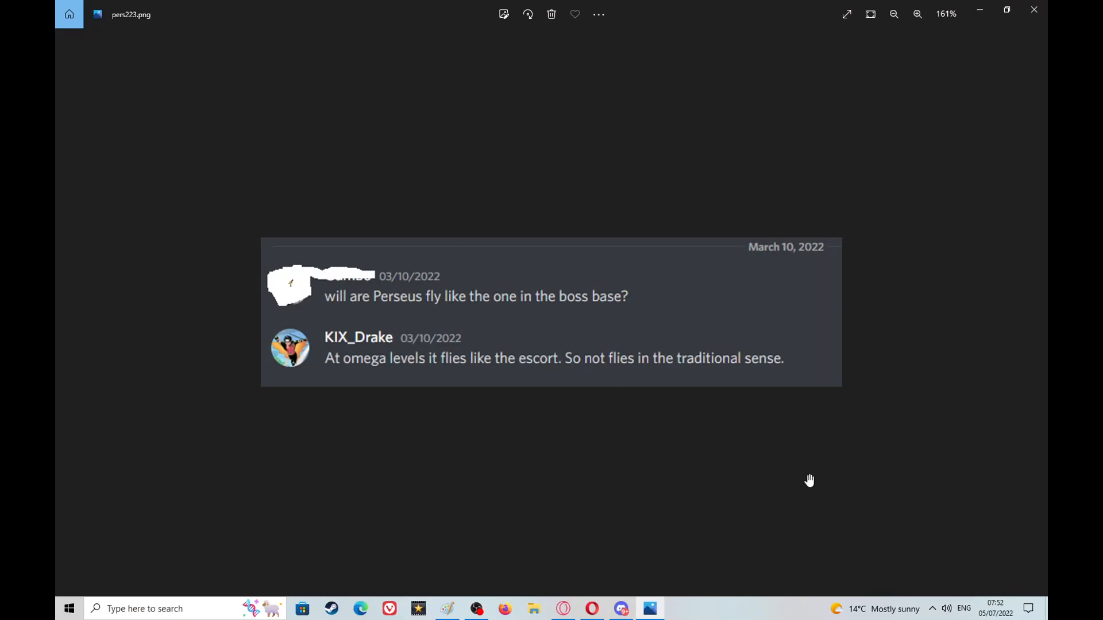
{"action": "mouse_move", "coordinate": [173, 334]}
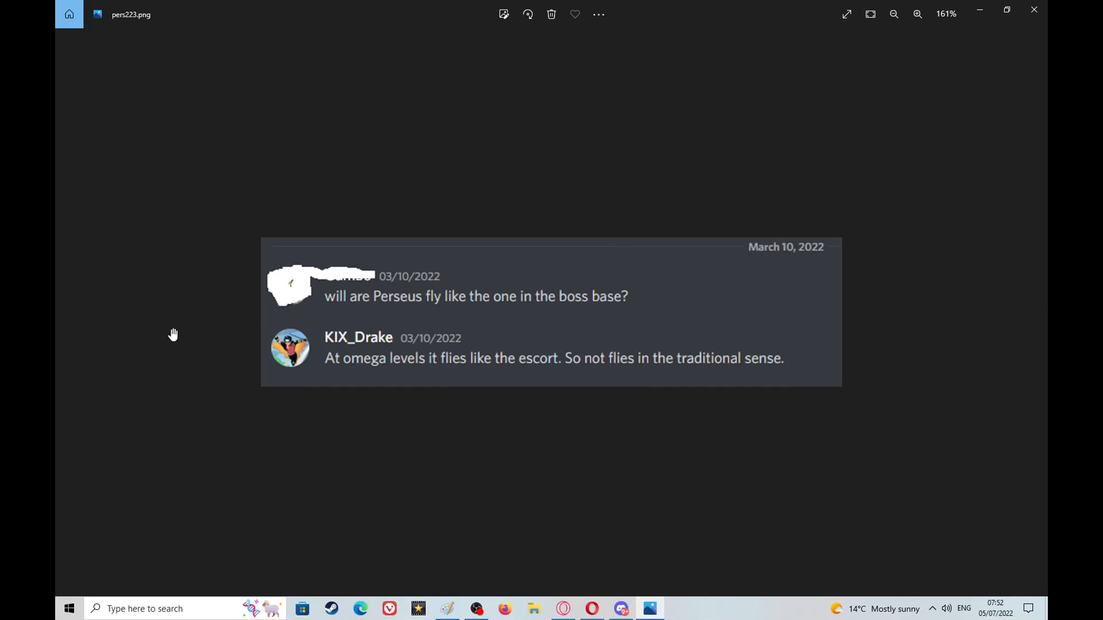
{"action": "mouse_move", "coordinate": [367, 321]}
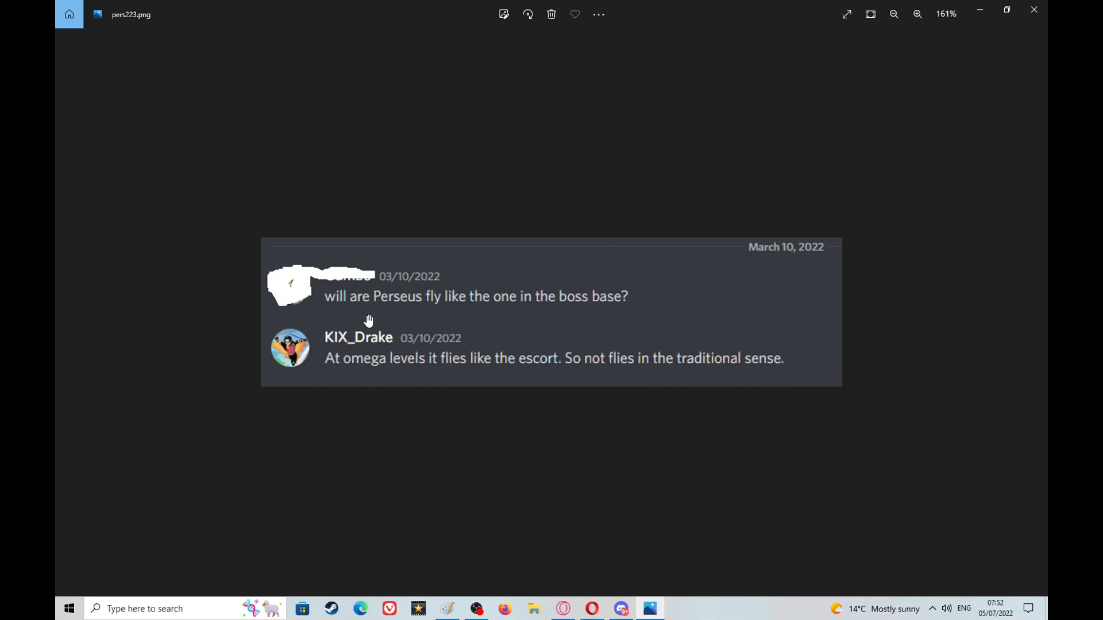
{"action": "mouse_move", "coordinate": [634, 365]}
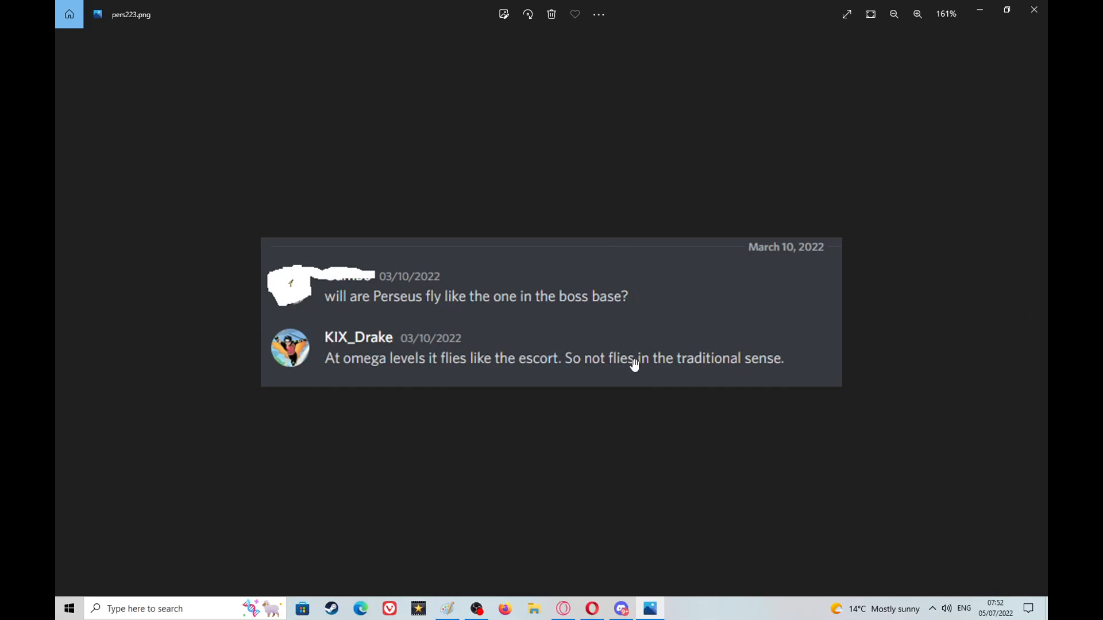
{"action": "mouse_move", "coordinate": [429, 378]}
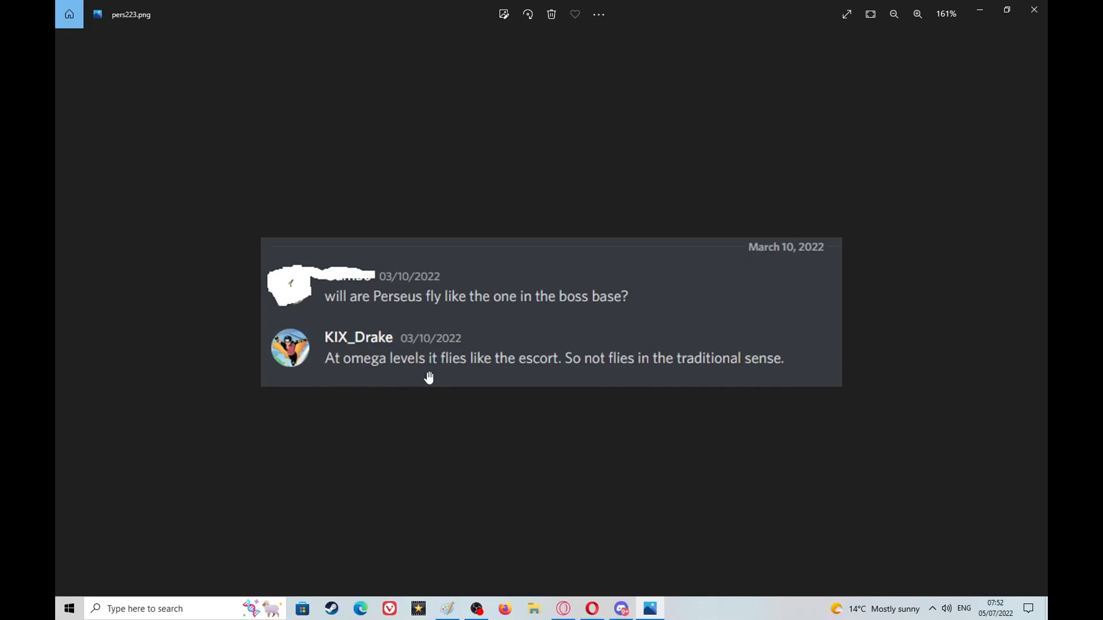
{"action": "mouse_move", "coordinate": [543, 369]}
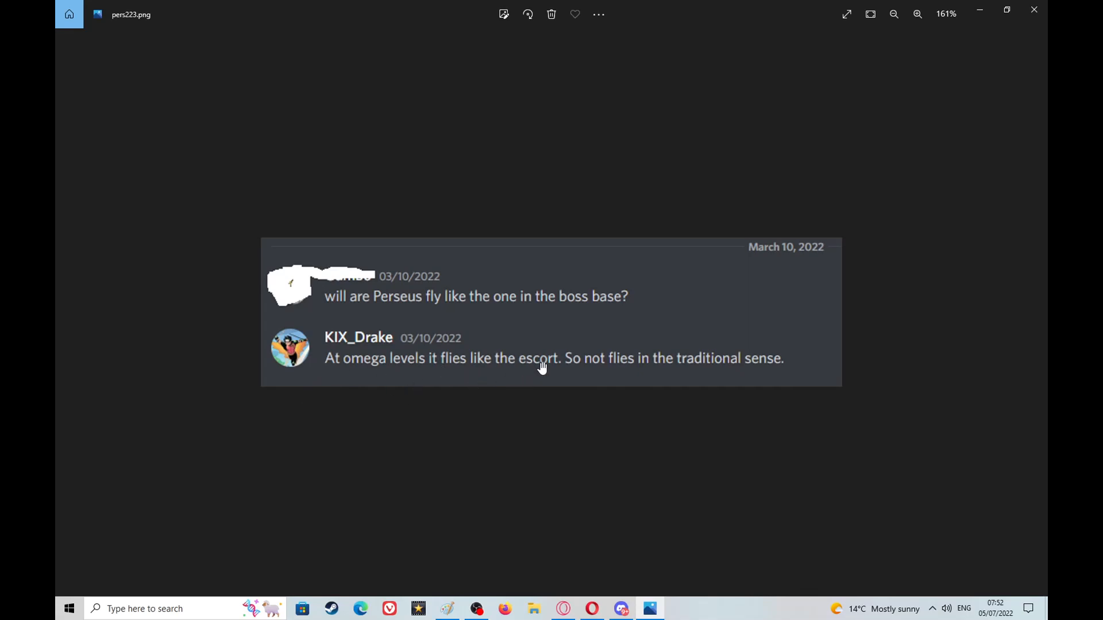
{"action": "mouse_move", "coordinate": [722, 374]}
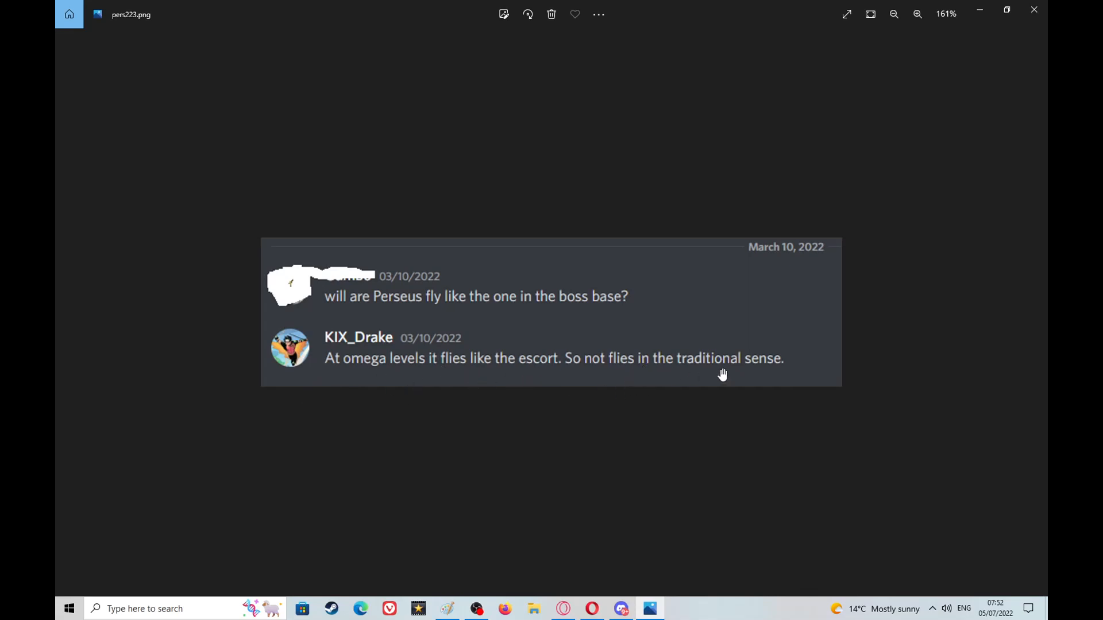
{"action": "mouse_move", "coordinate": [745, 368]}
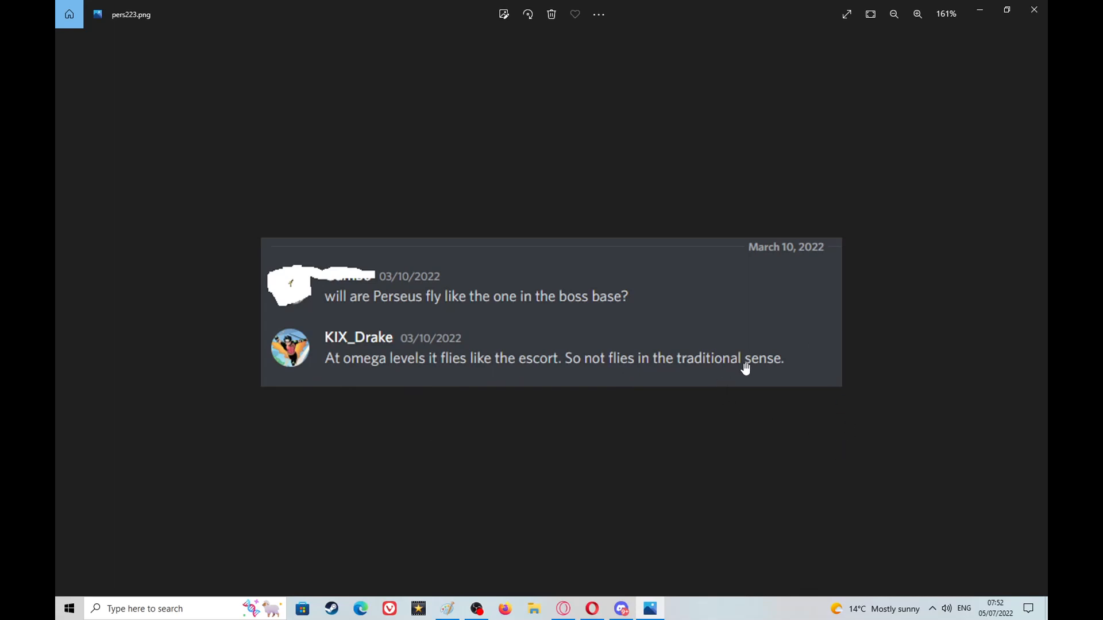
{"action": "mouse_move", "coordinate": [787, 374]}
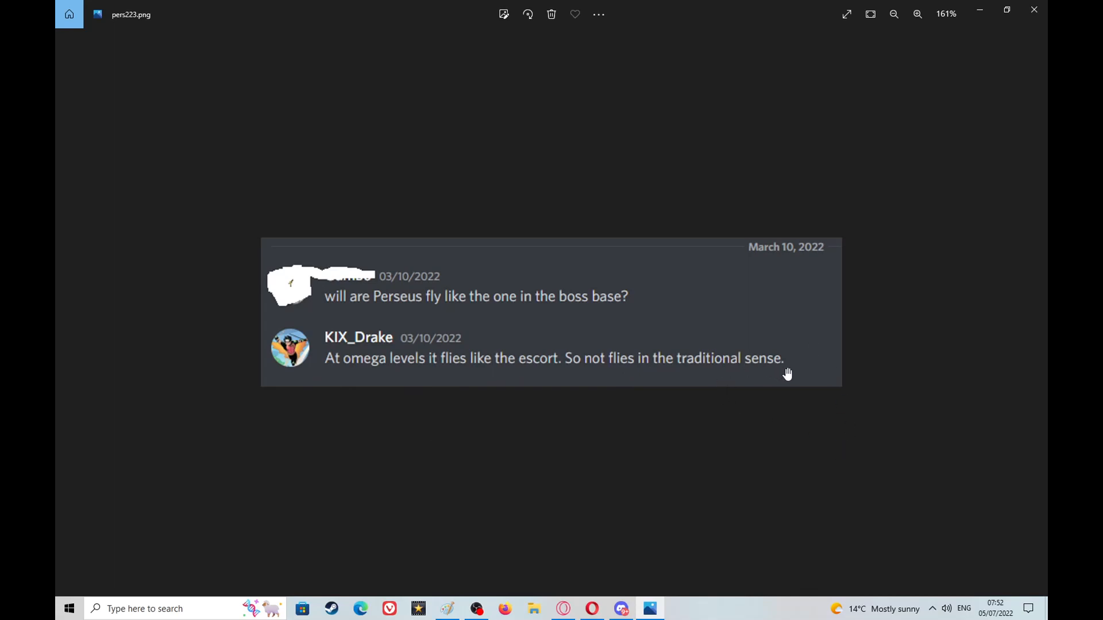
{"action": "mouse_move", "coordinate": [732, 183]}
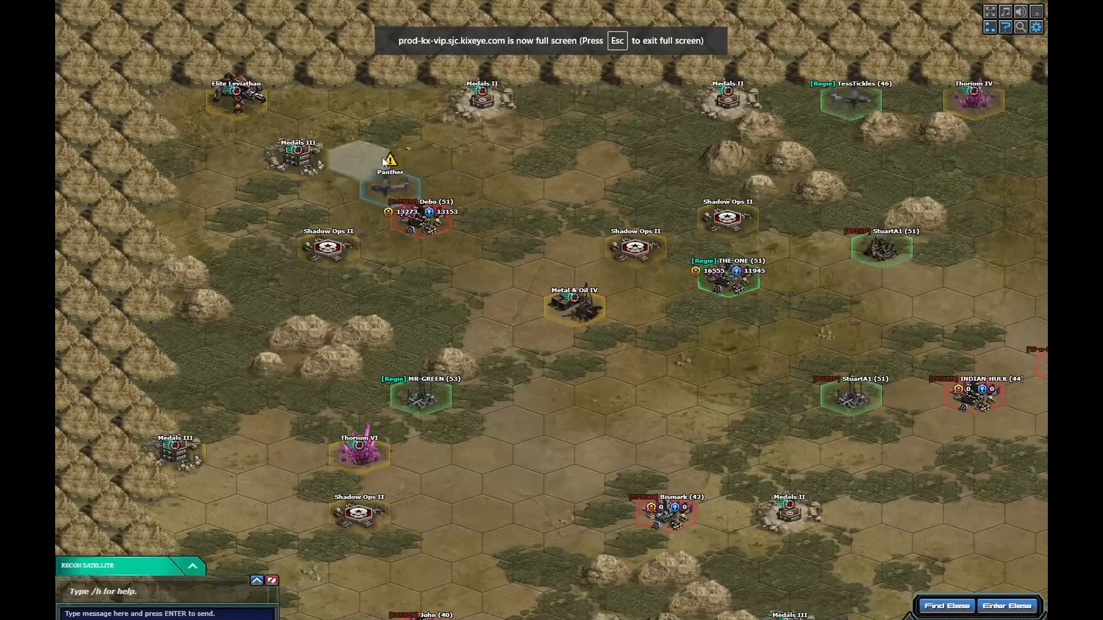
Check the Panther platoon's squads, then start an attack on the level 51 enemy base Debo
{"action": "left_click", "coordinate": [390, 189]}
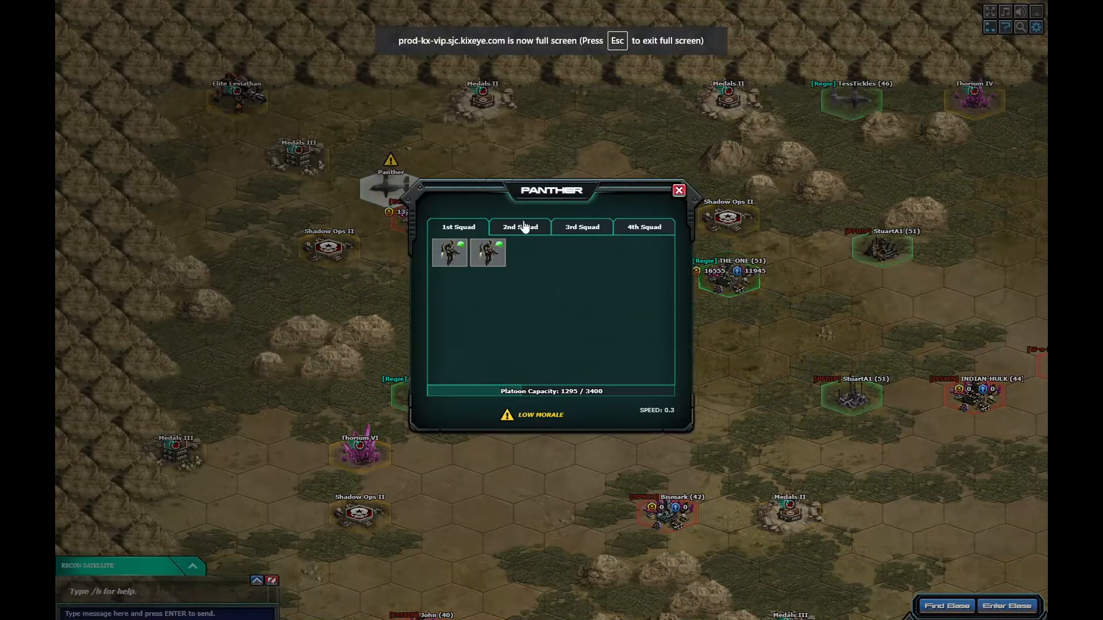
{"action": "left_click", "coordinate": [679, 190]}
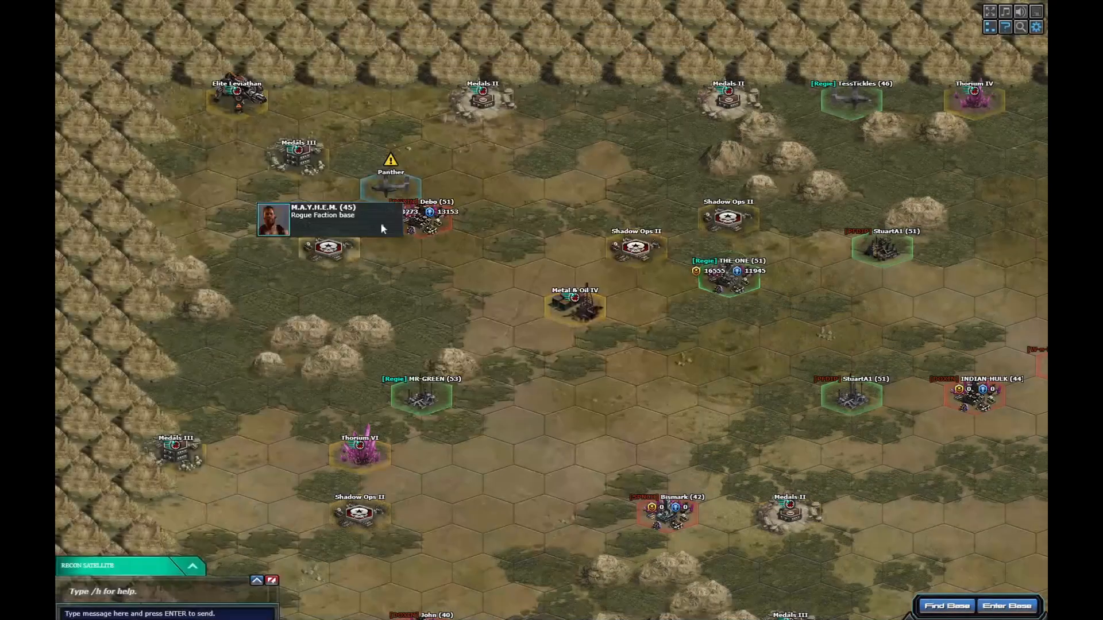
{"action": "left_click", "coordinate": [423, 226]}
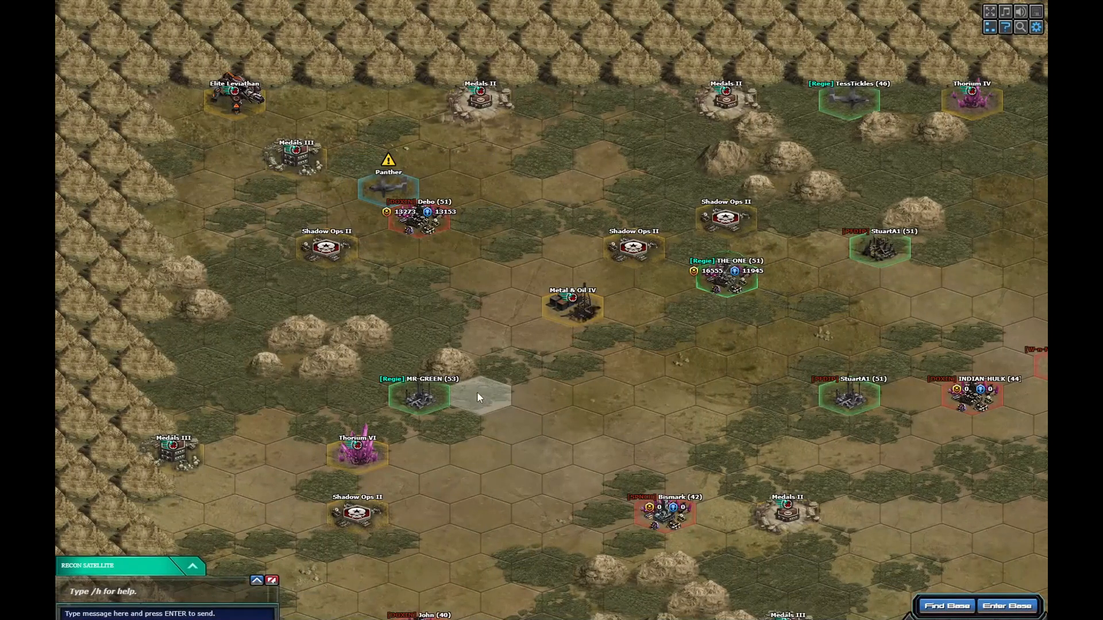
{"action": "left_click", "coordinate": [418, 221]}
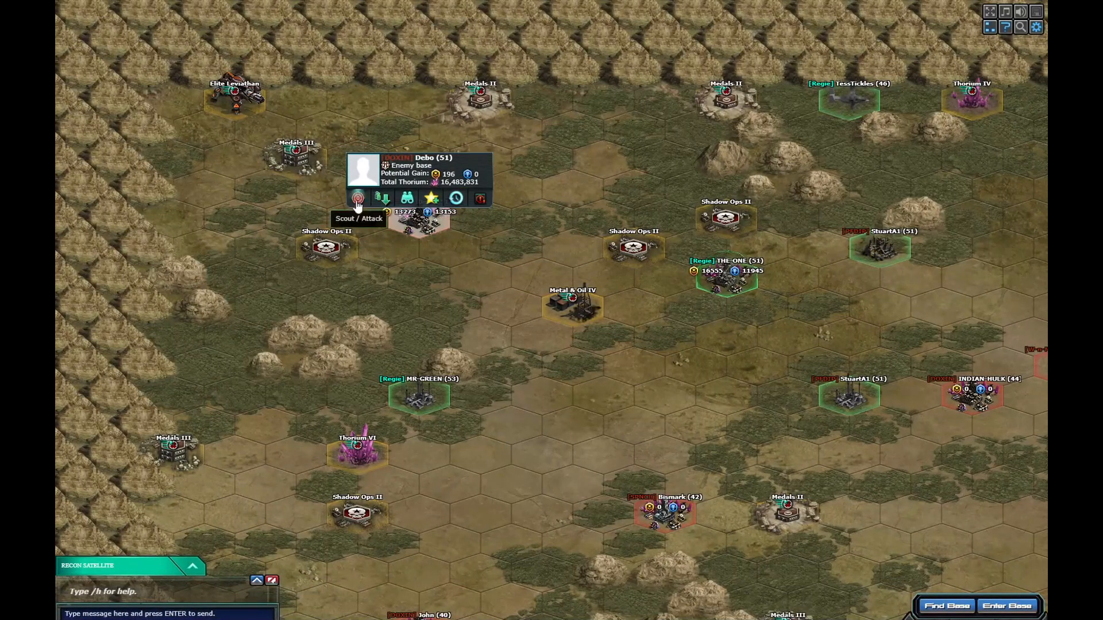
{"action": "left_click", "coordinate": [359, 198]}
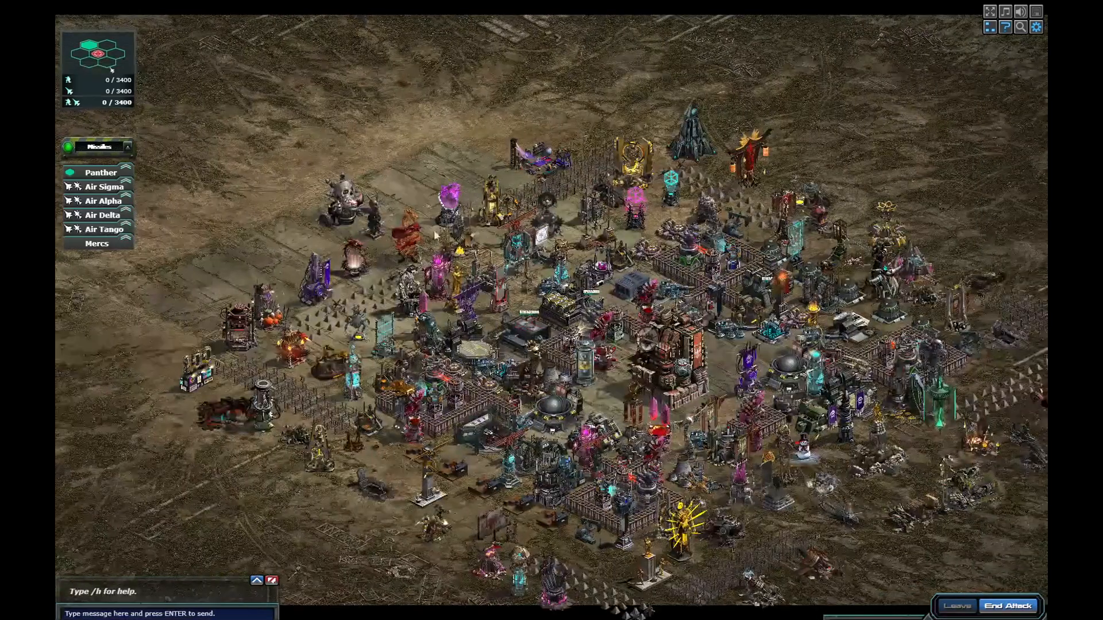
Deploy all Panther air units from the platoon onto Debo's battlefield
{"action": "left_click", "coordinate": [101, 172]}
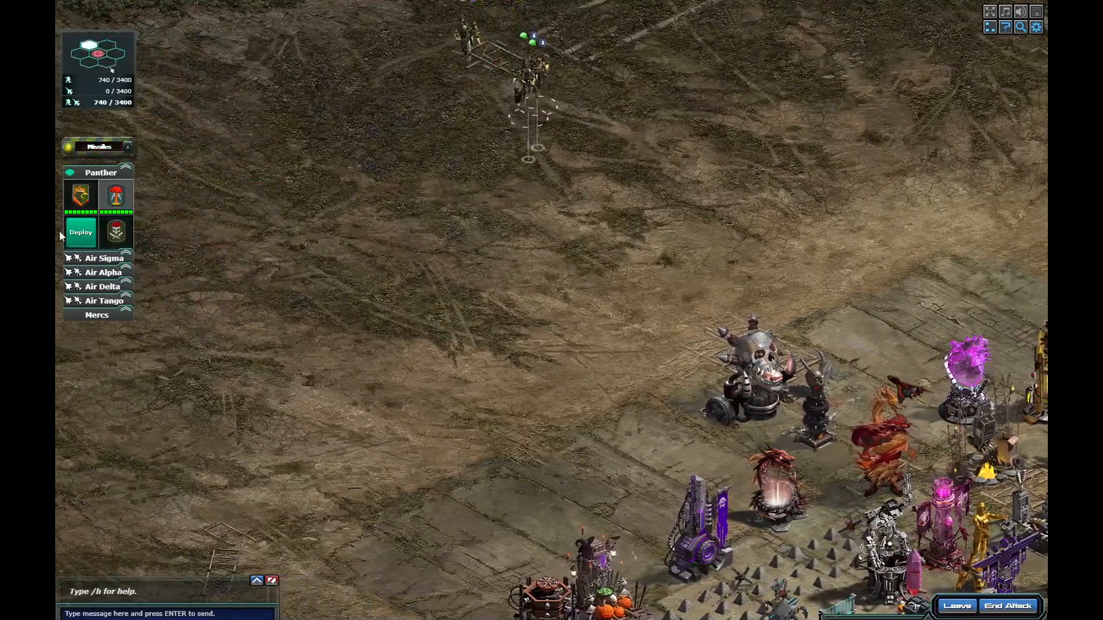
{"action": "left_click", "coordinate": [80, 231]}
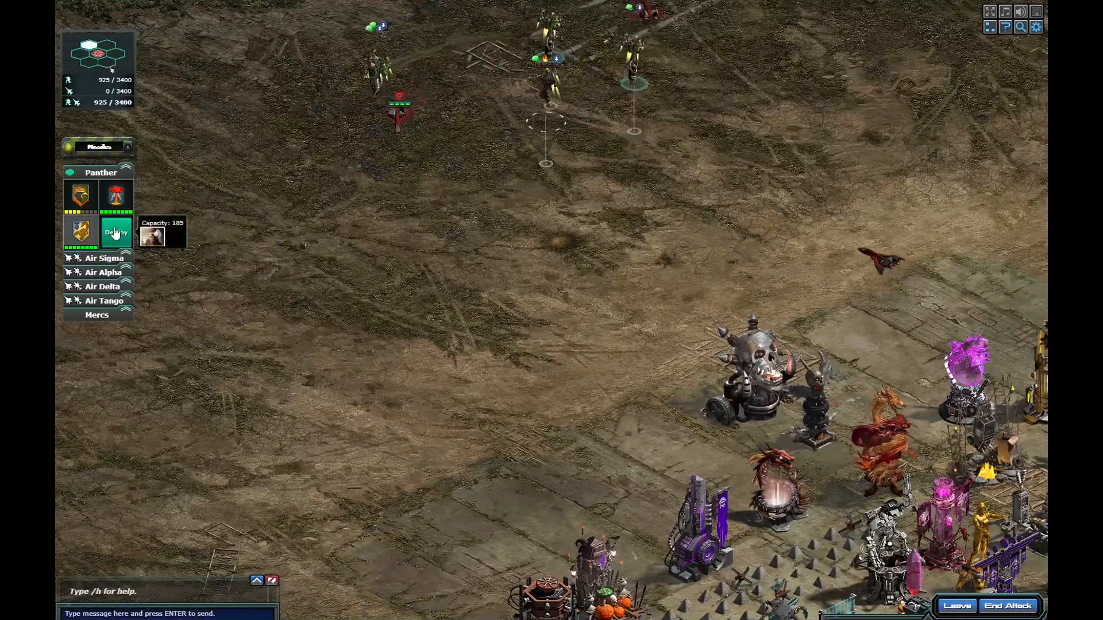
{"action": "left_click", "coordinate": [116, 232]}
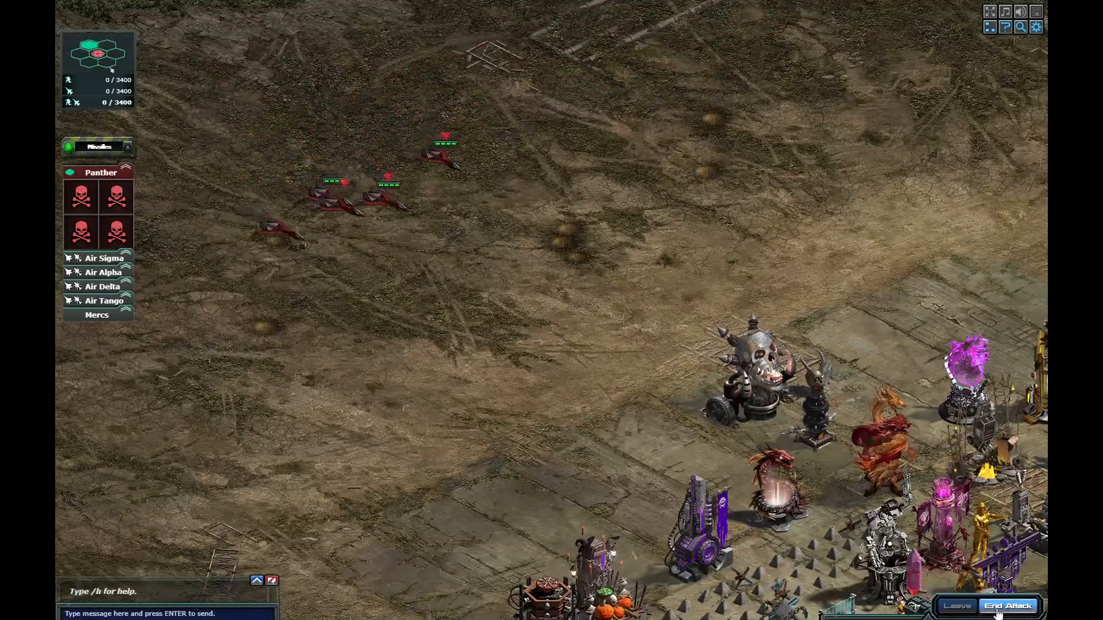
End the attack after the units are lost and dismiss the Defeated results
{"action": "left_click", "coordinate": [1011, 605]}
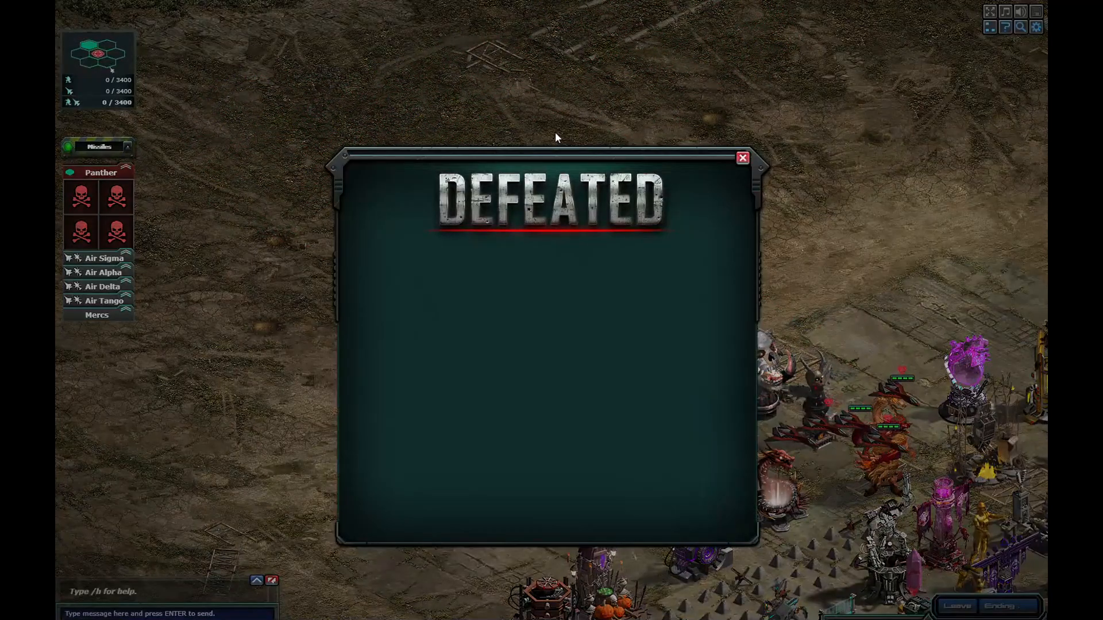
{"action": "left_click", "coordinate": [742, 158]}
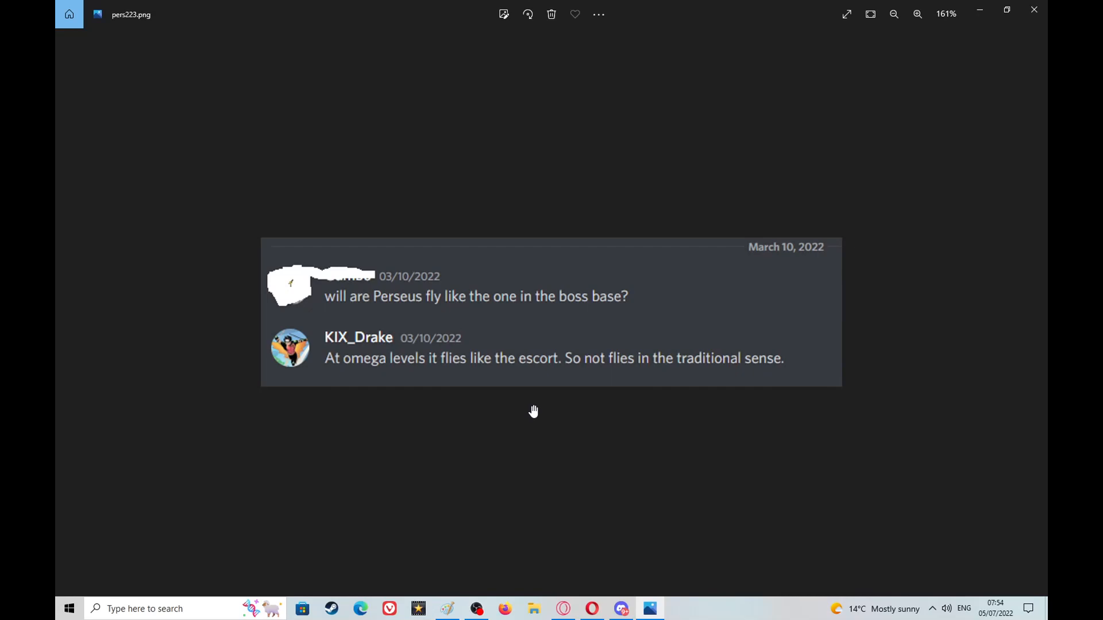
{"action": "mouse_move", "coordinate": [568, 400]}
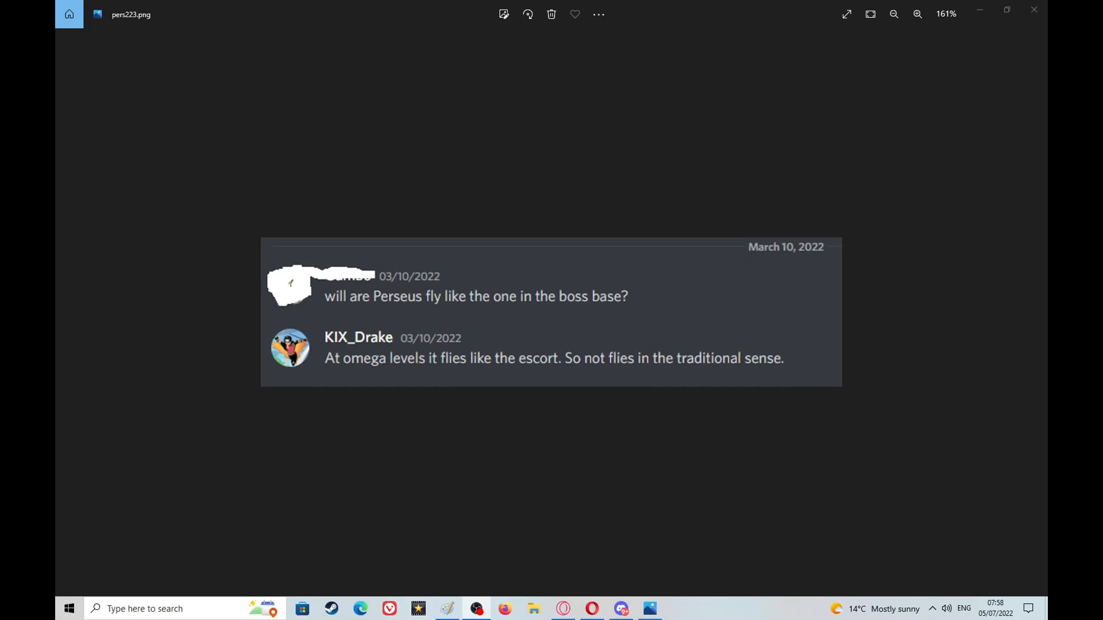
{"action": "mouse_move", "coordinate": [973, 513]}
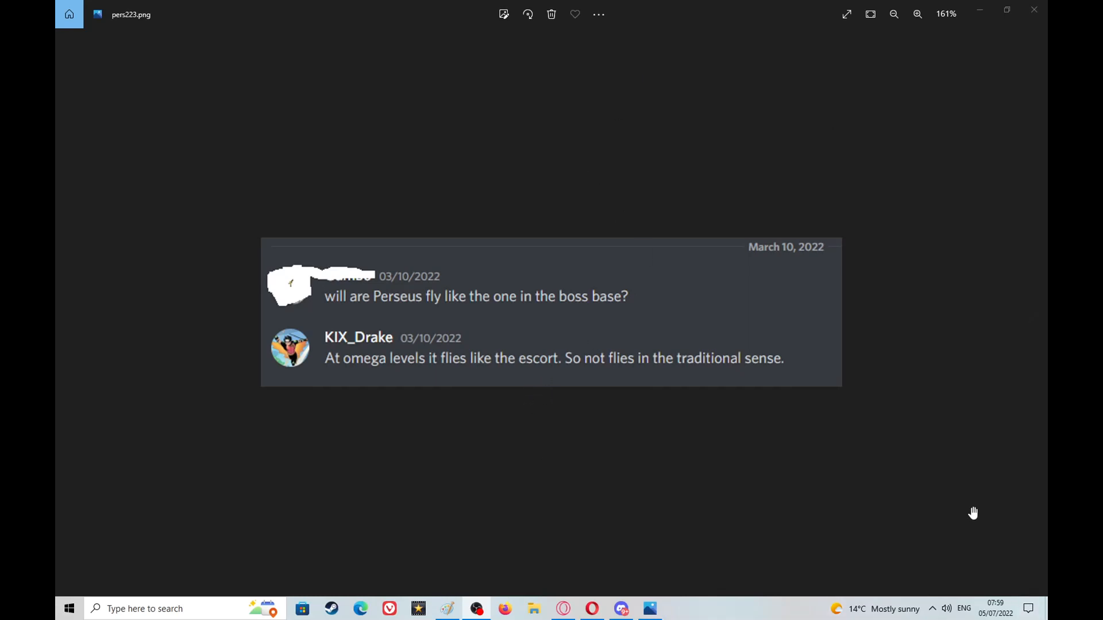
{"action": "mouse_move", "coordinate": [981, 515]}
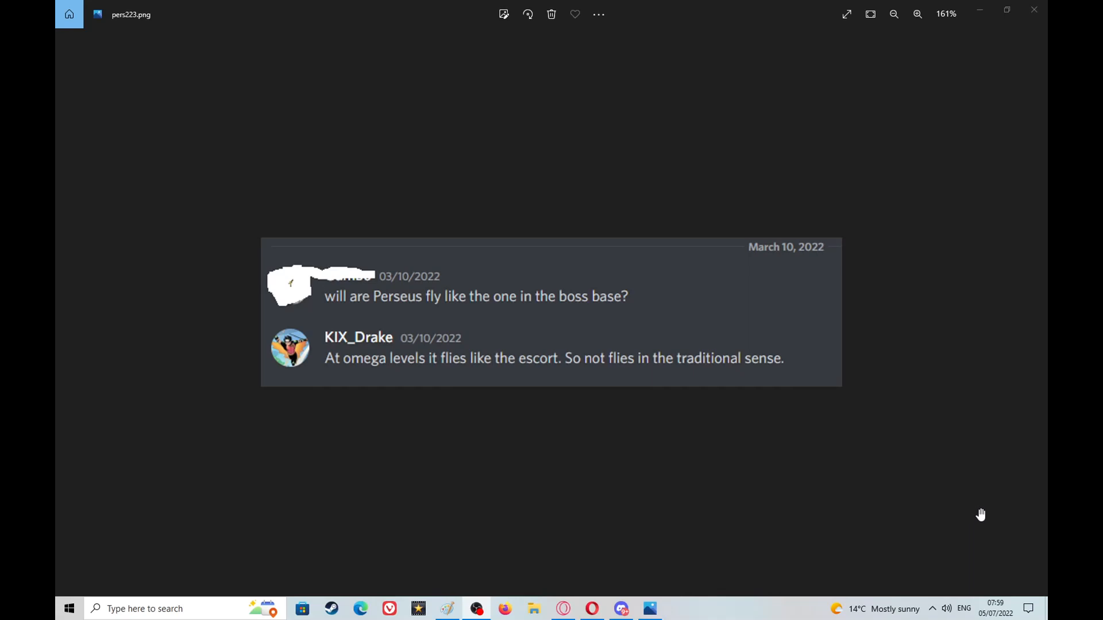
{"action": "mouse_move", "coordinate": [965, 540]}
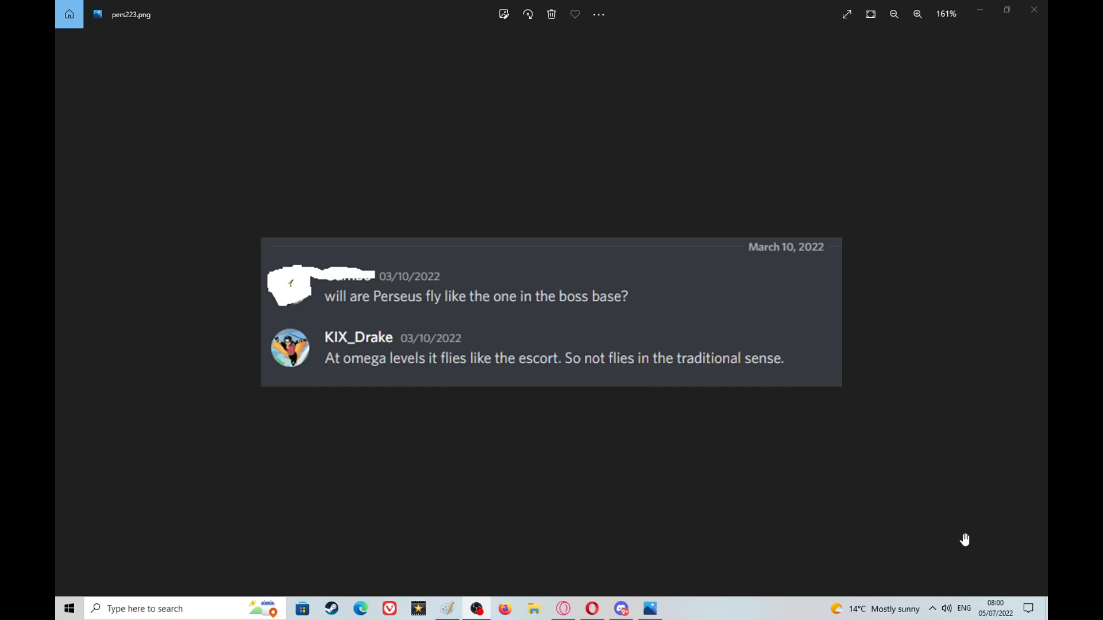